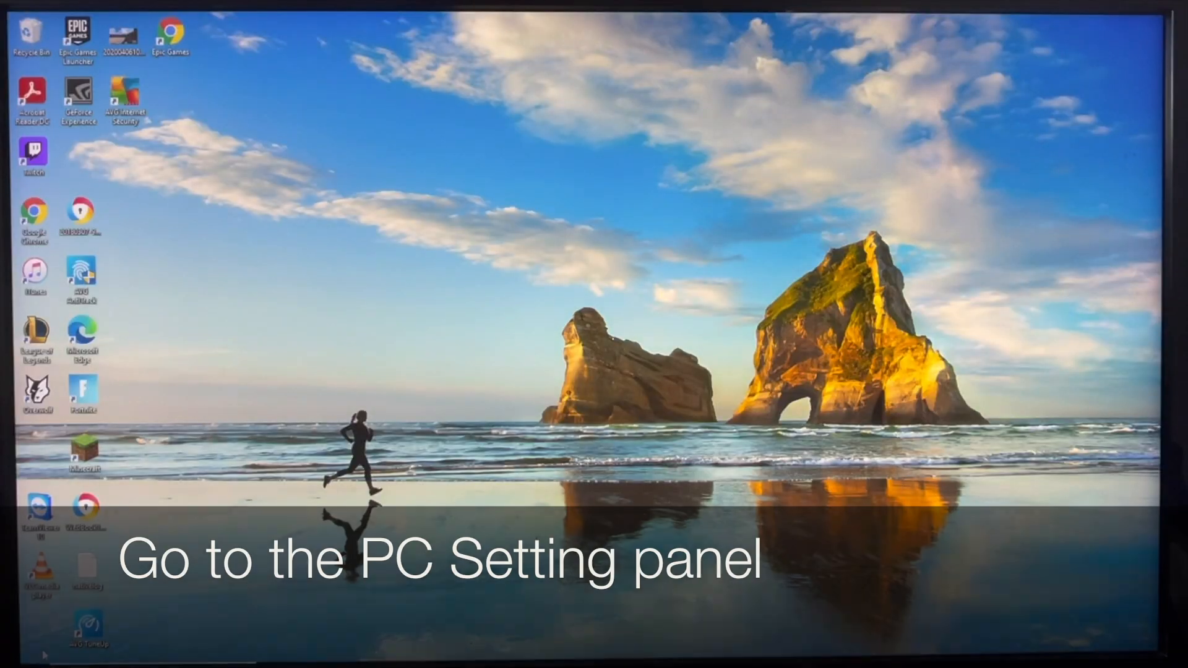
Reach the Windows Settings System > Sound page from the Start menu.
left_click(14, 652)
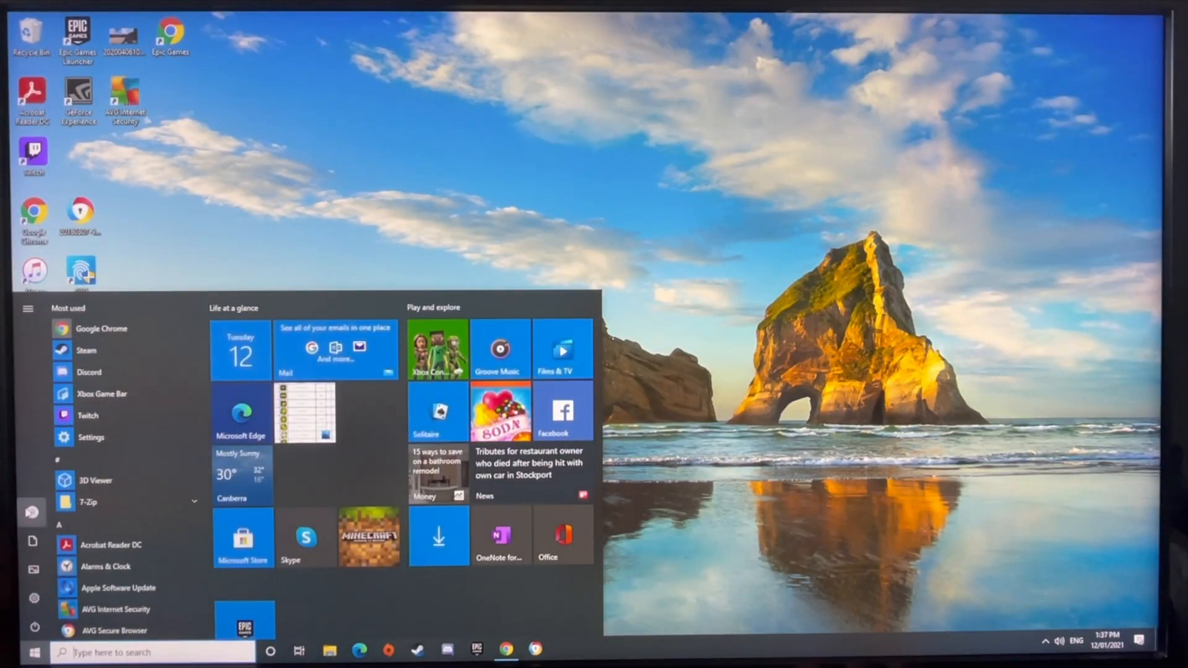
left_click(91, 438)
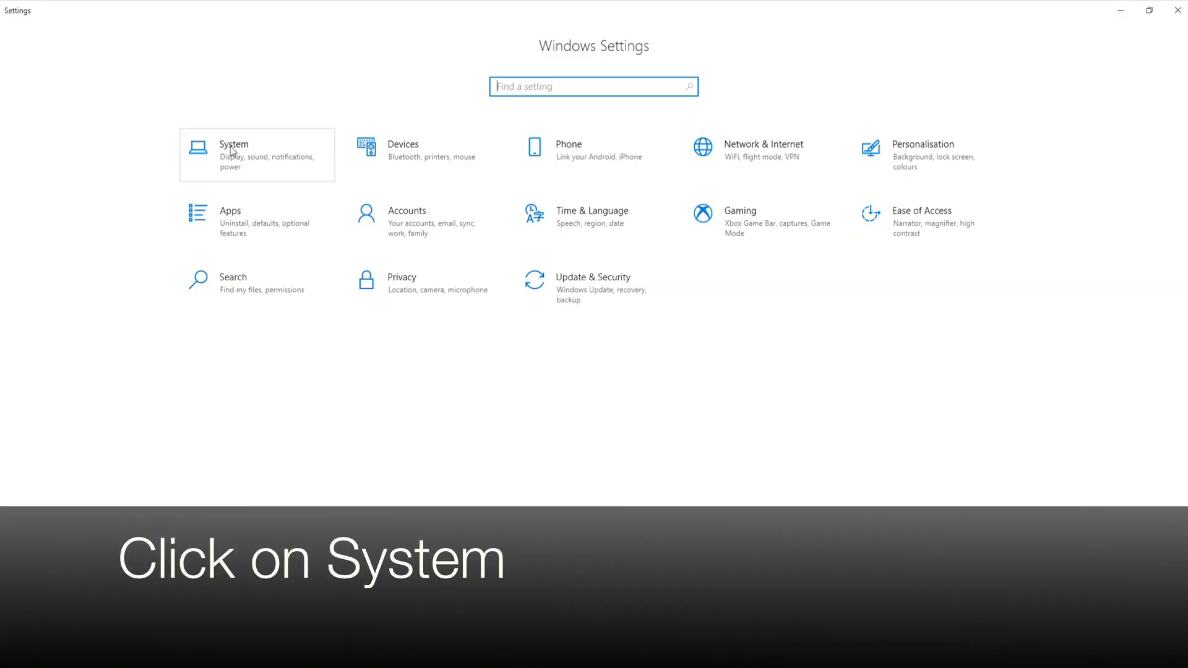
left_click(234, 150)
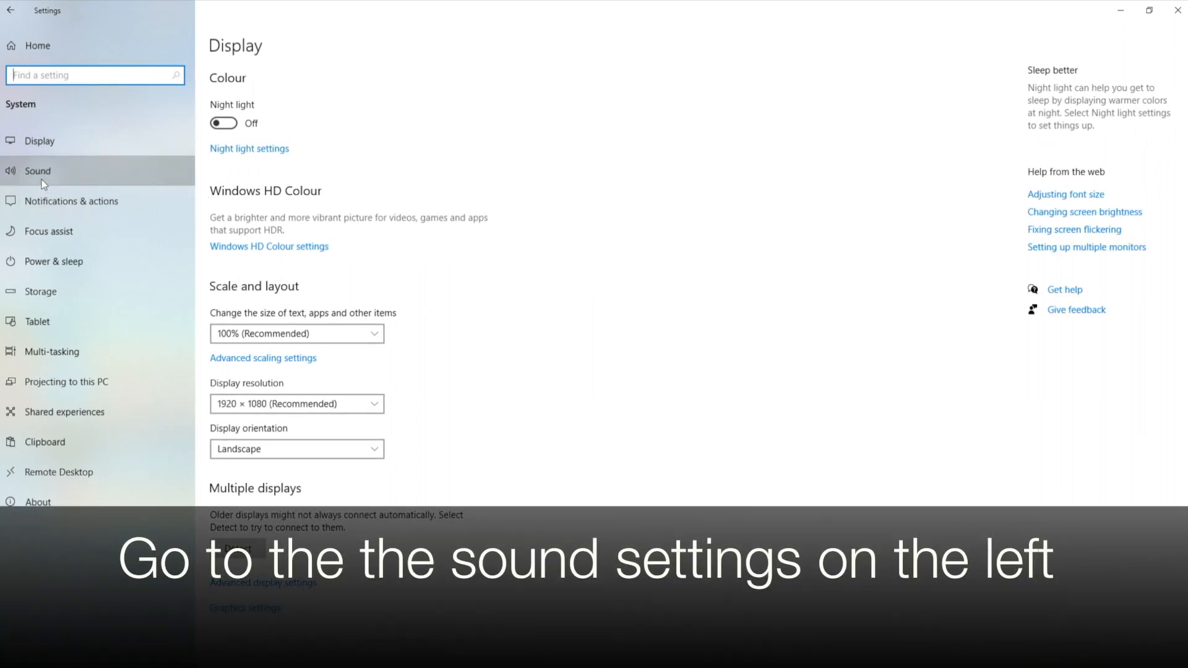
left_click(37, 171)
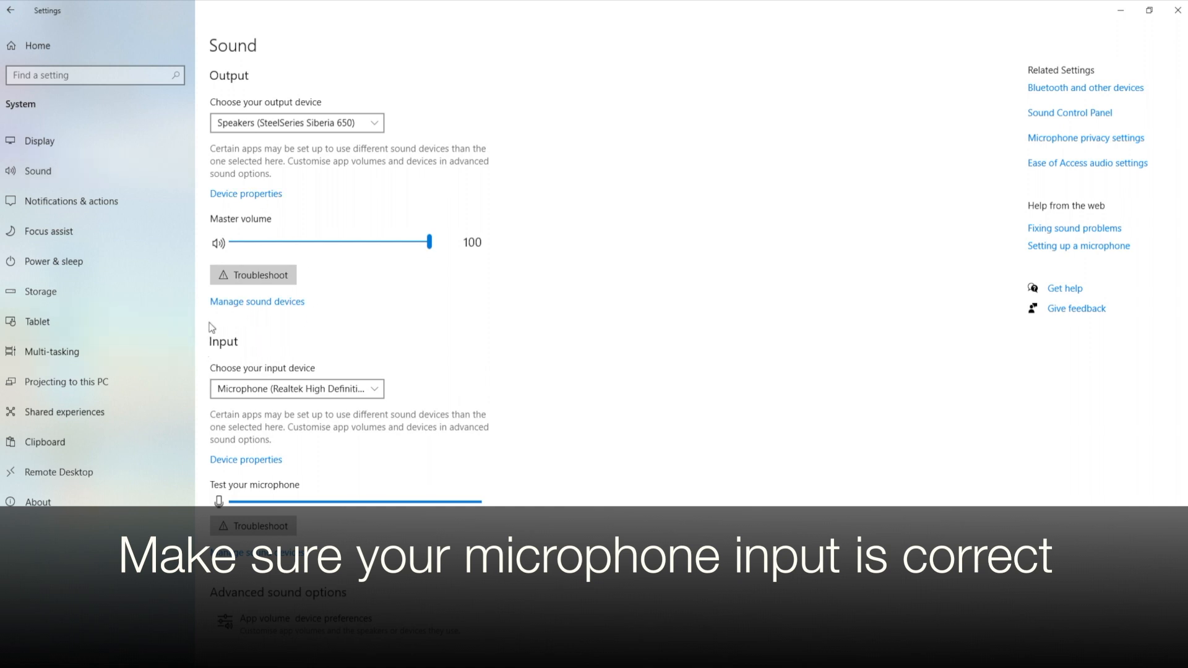
Keep Microphone (Realtek High Definition Audio) as the sound input device.
left_click(295, 389)
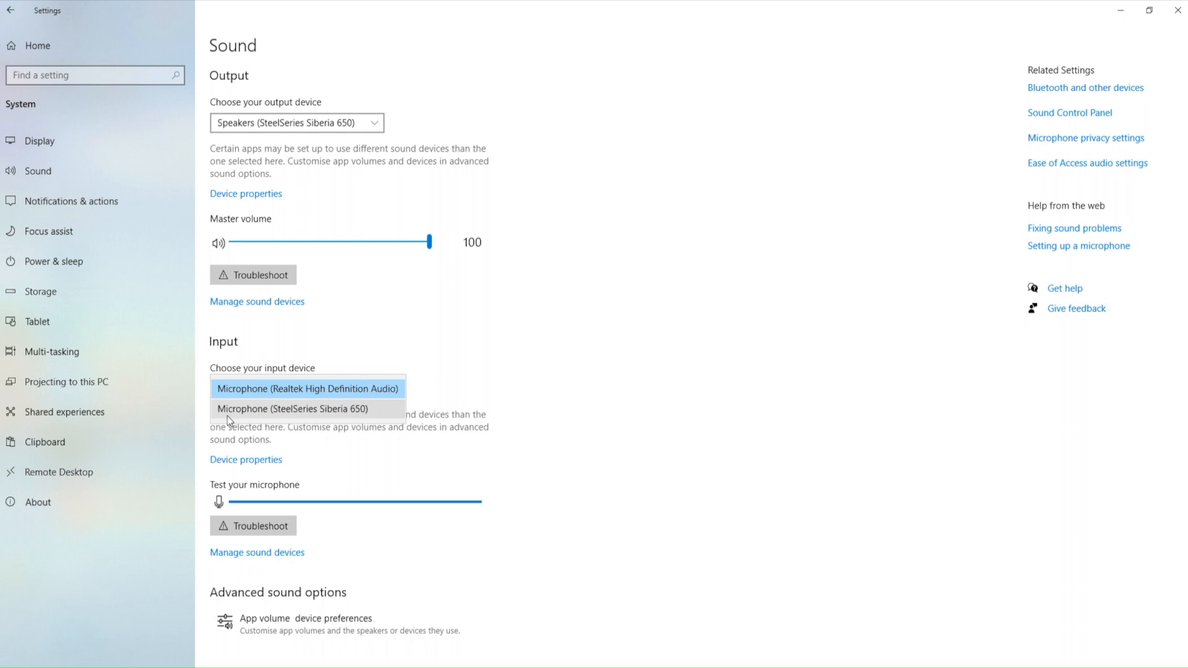
left_click(307, 389)
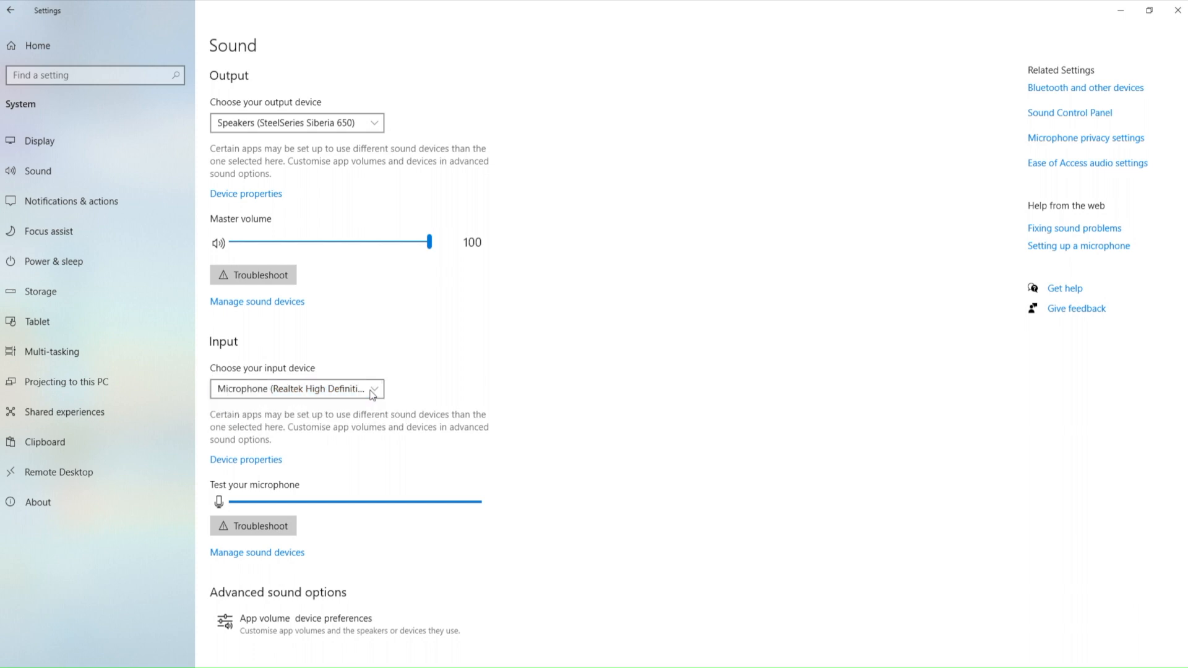
mouse_move(795, 501)
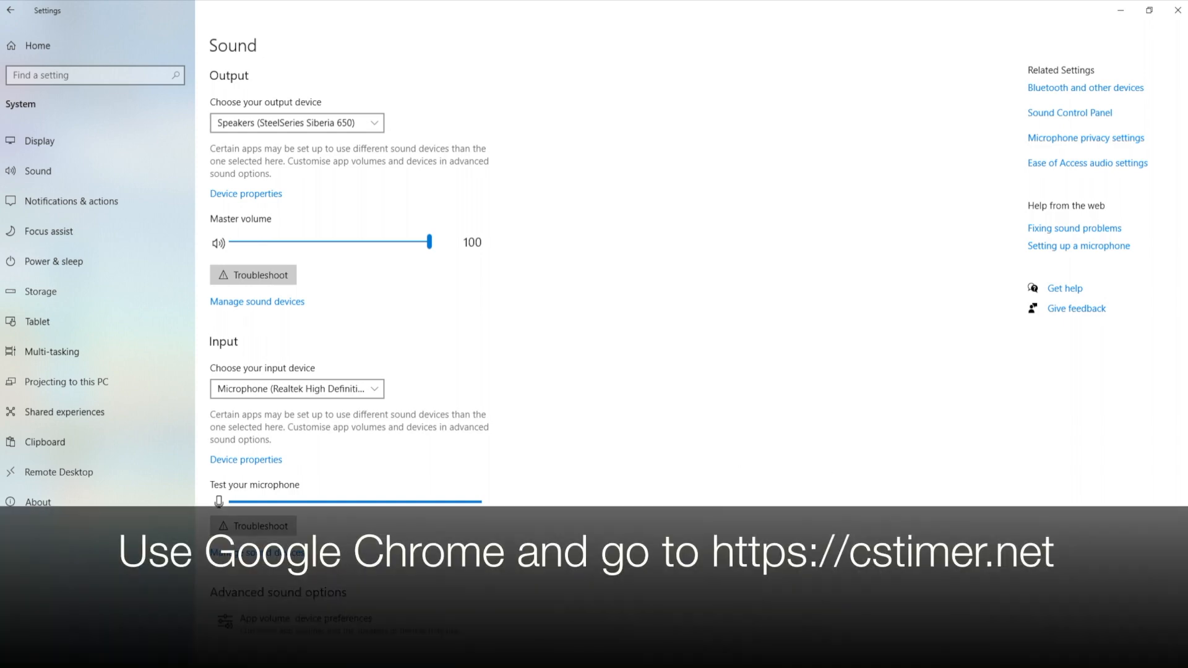
mouse_move(1129, 110)
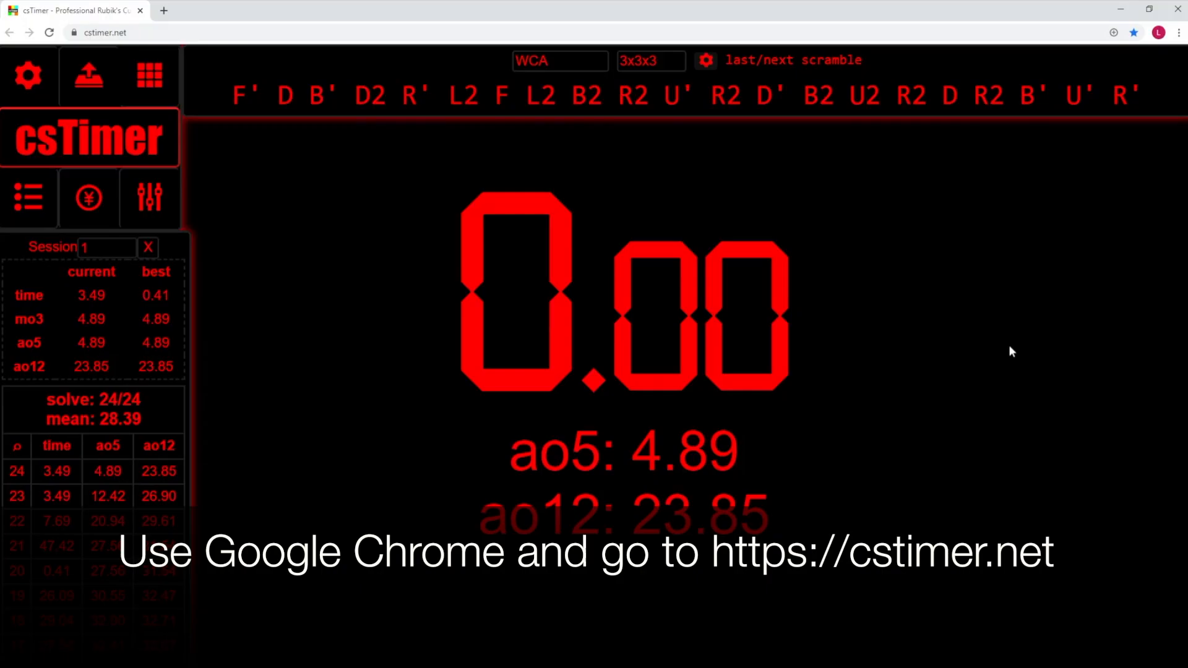
mouse_move(190, 5)
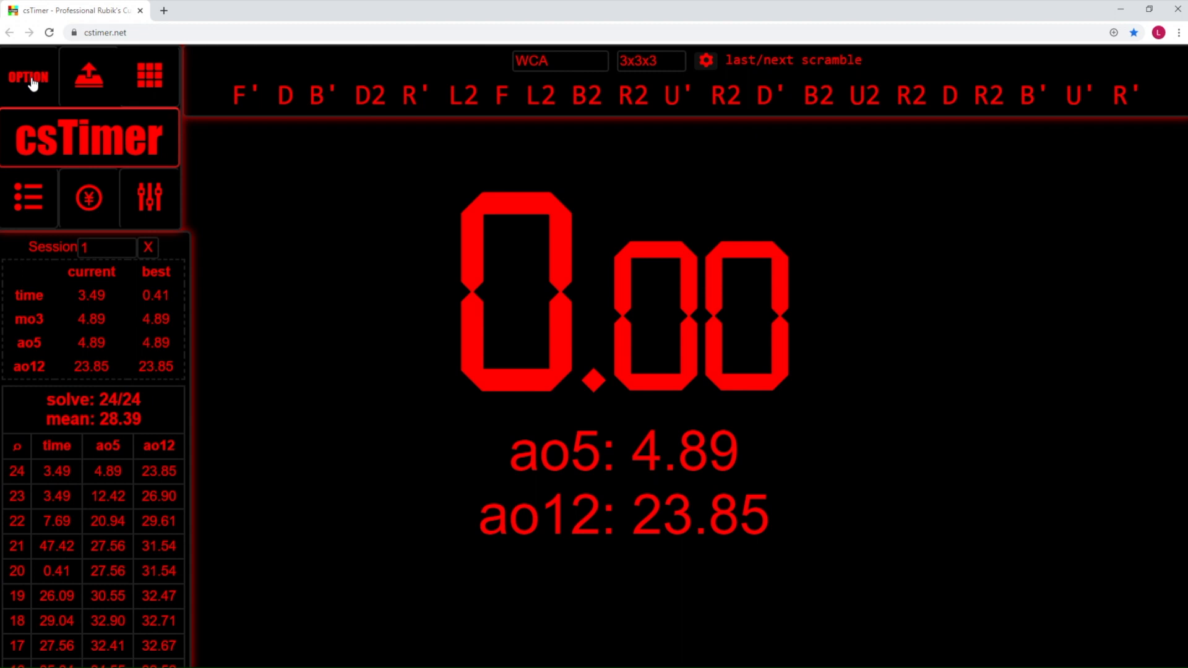
Set csTimer's timer option 'entering in times with' to stackmat and confirm.
left_click(28, 77)
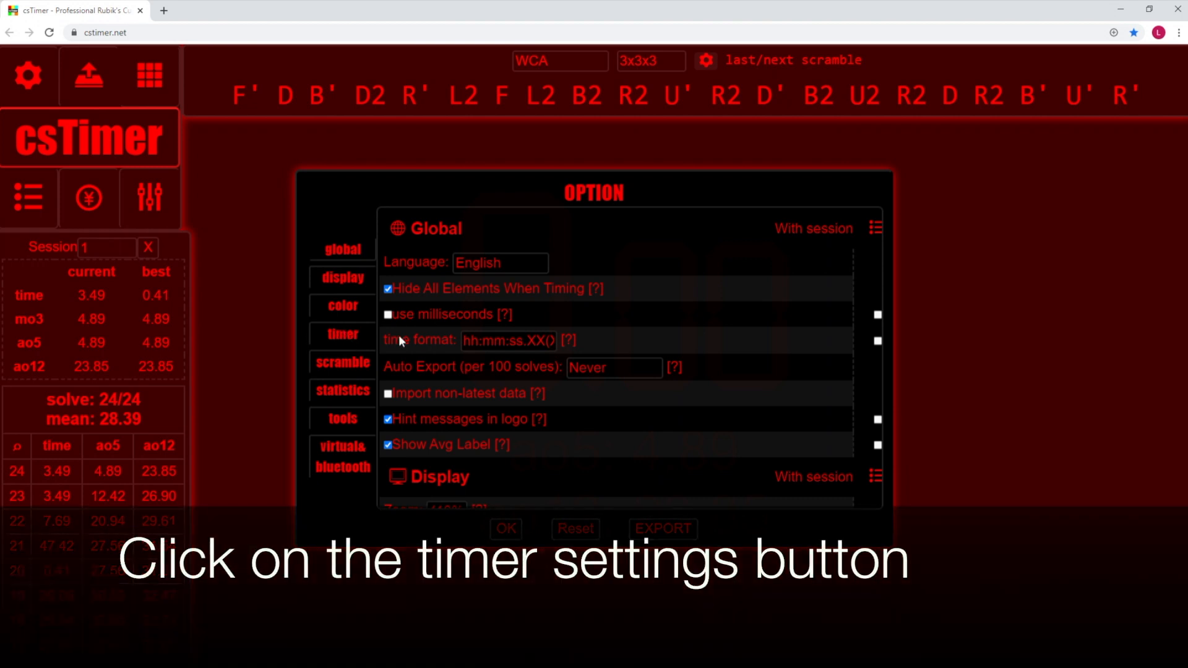
left_click(341, 333)
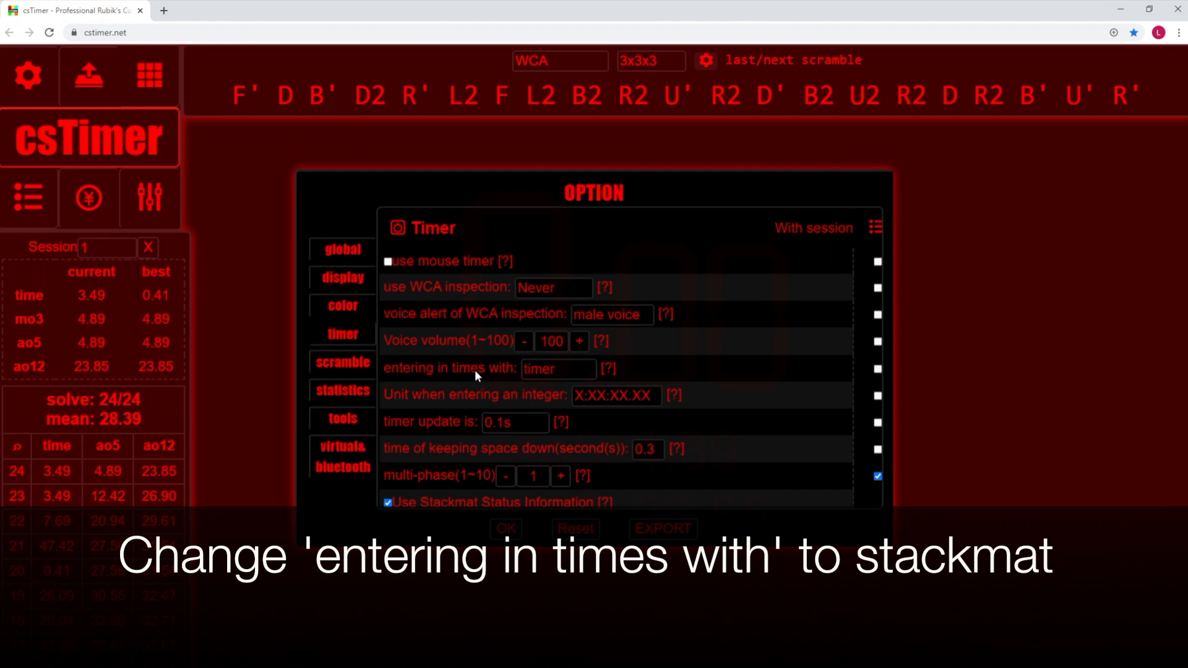
left_click(558, 369)
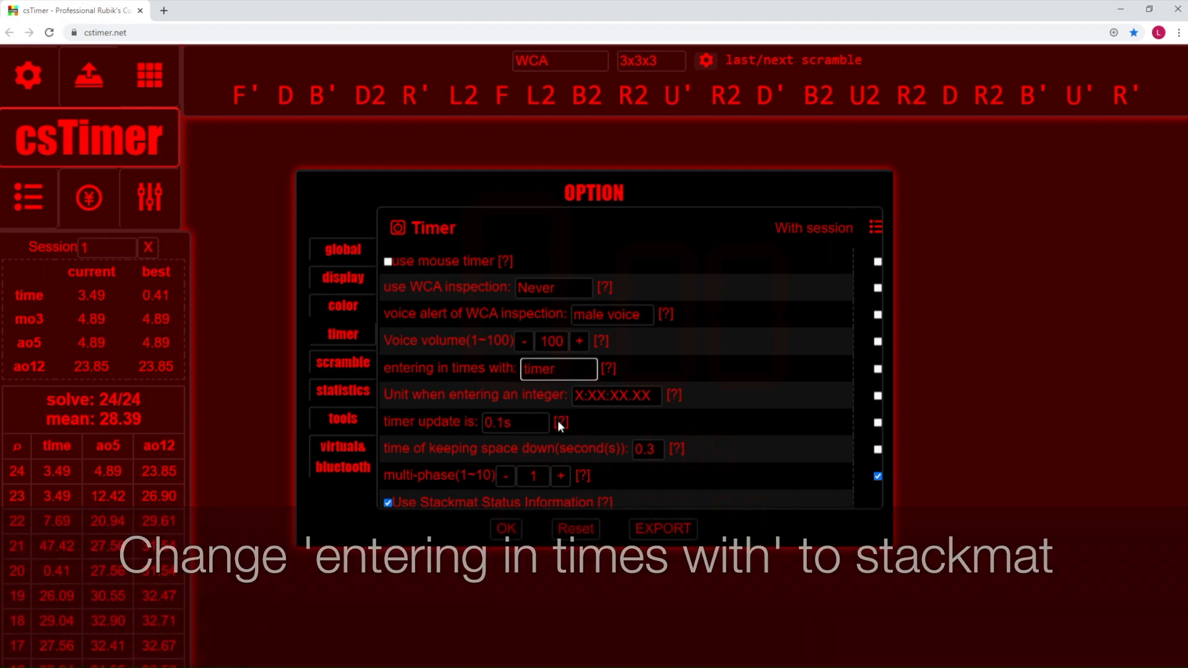
left_click(558, 368)
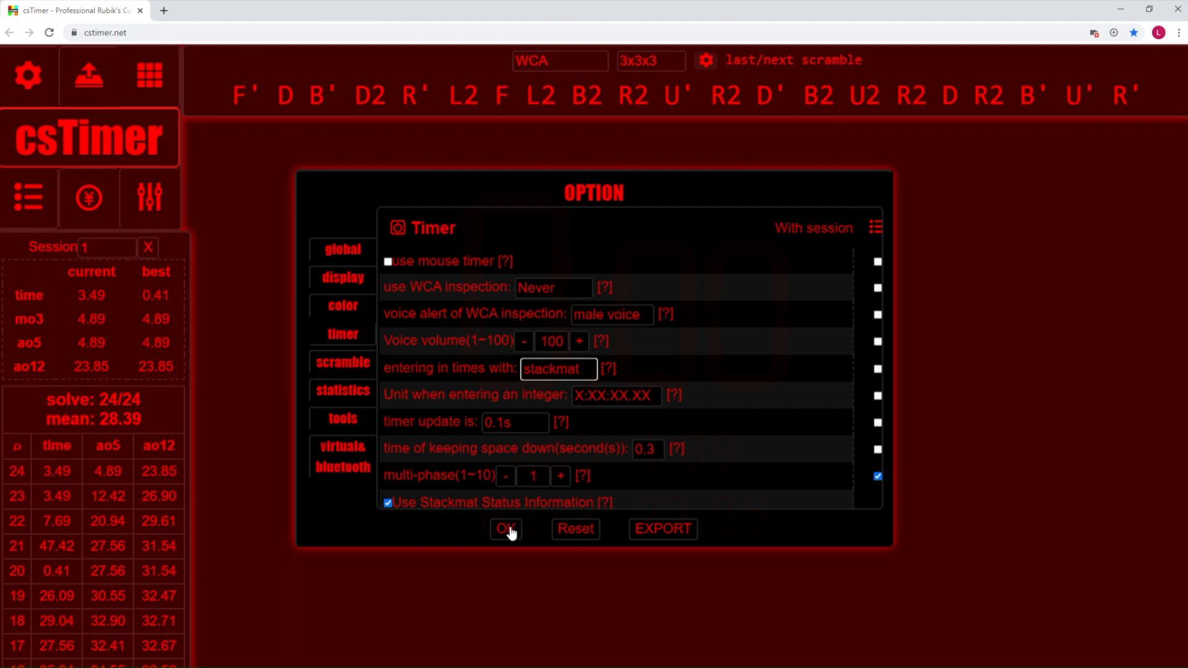
left_click(505, 528)
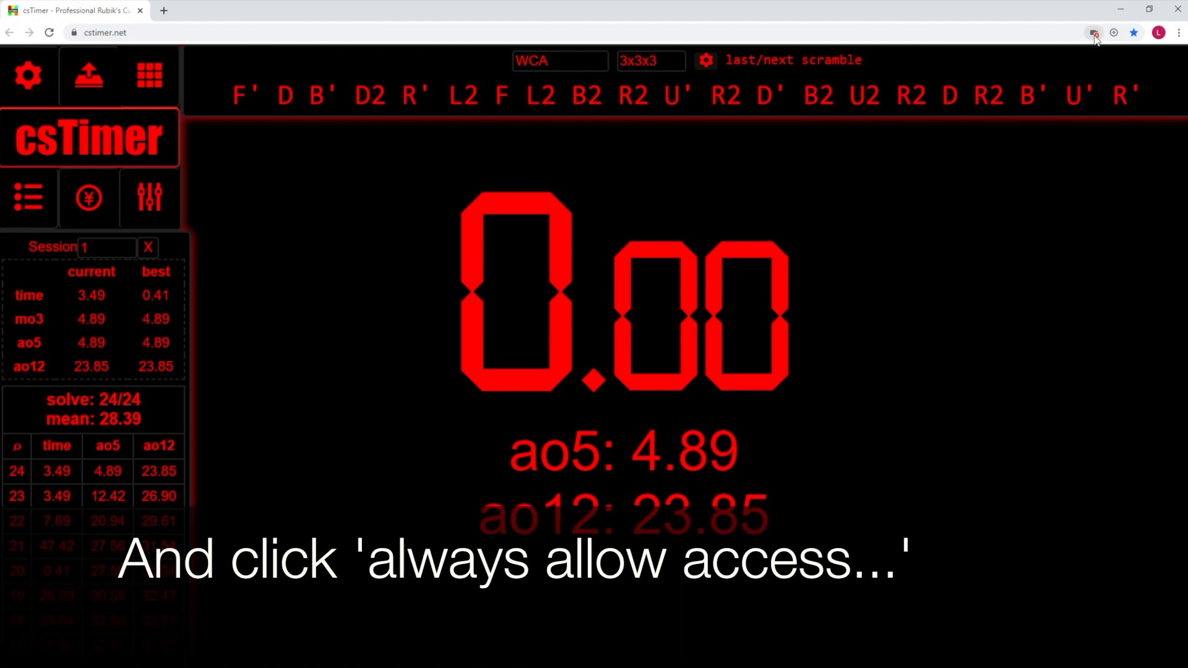
Always allow csTimer to use the microphone via the address-bar permission.
left_click(1094, 33)
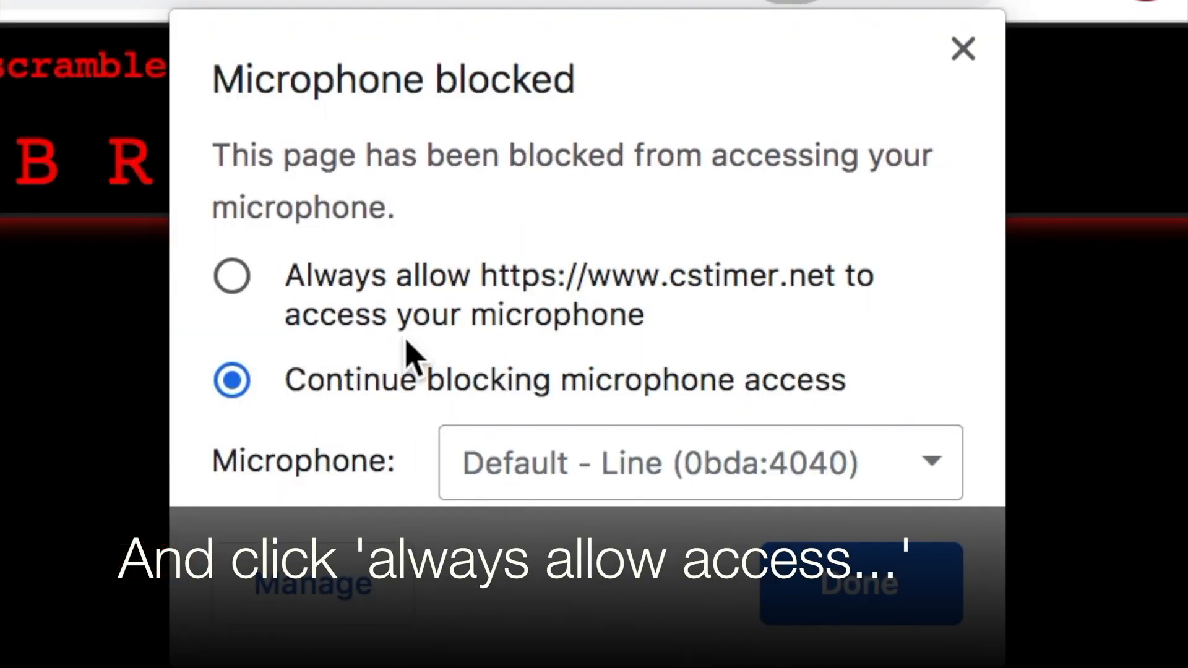
left_click(232, 275)
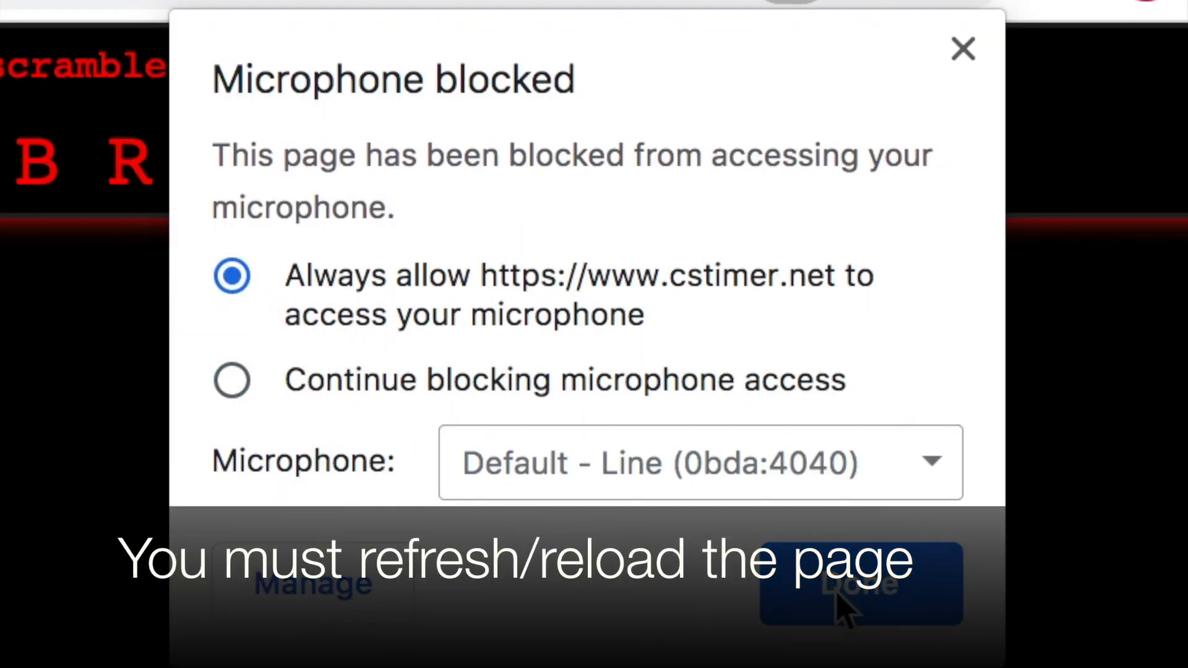
left_click(859, 584)
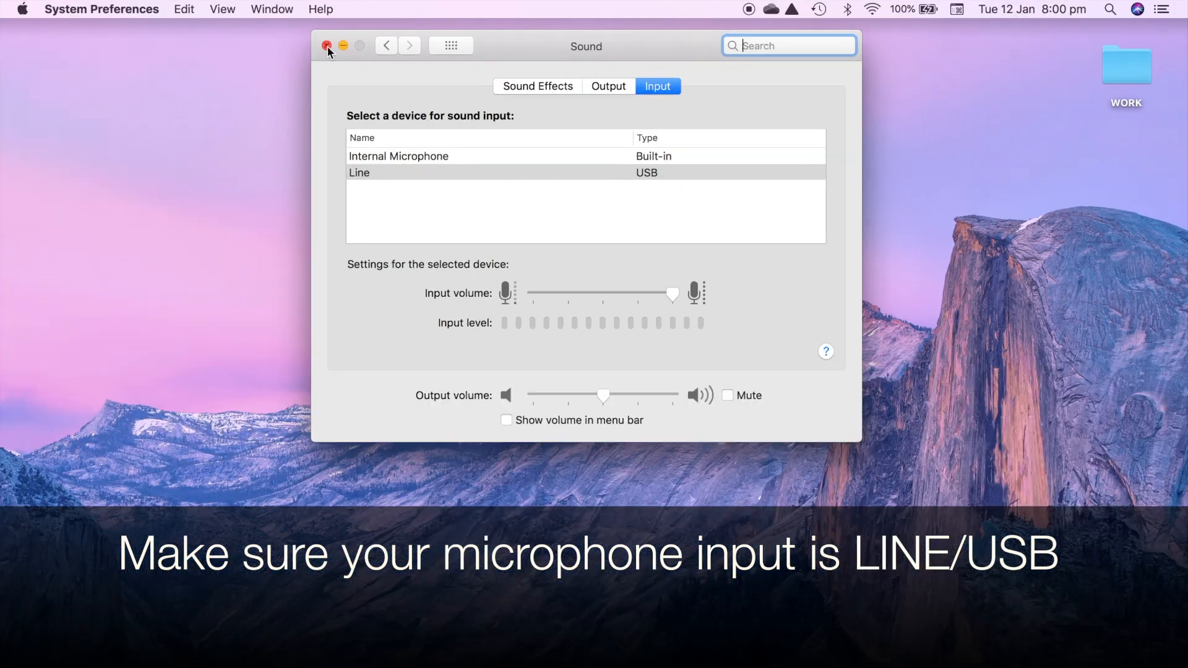
Close the Sound preferences window, keeping Line (USB) as input.
left_click(327, 46)
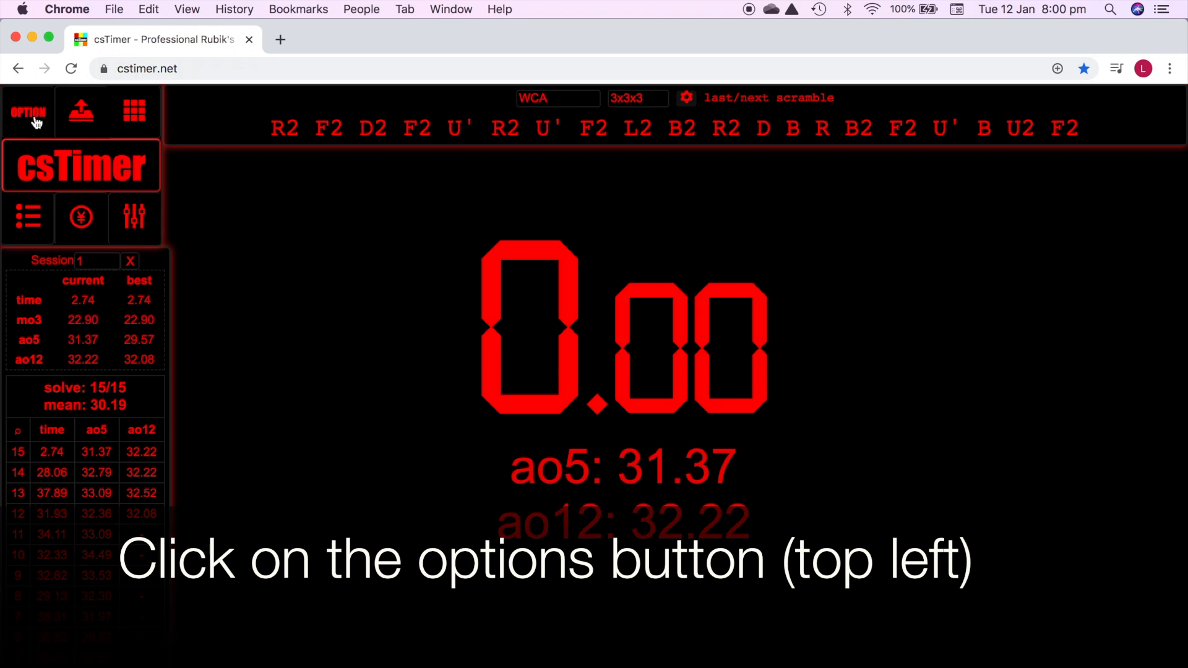
Set csTimer's timer option 'entering in times with' to stackmat.
left_click(29, 113)
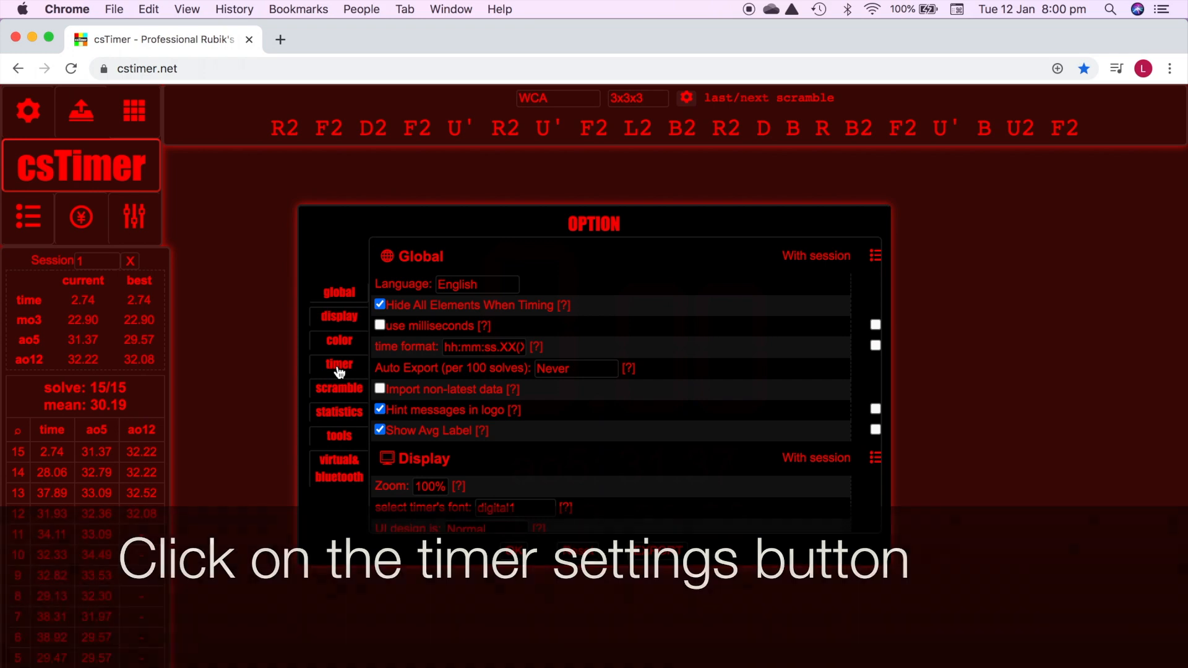
left_click(339, 363)
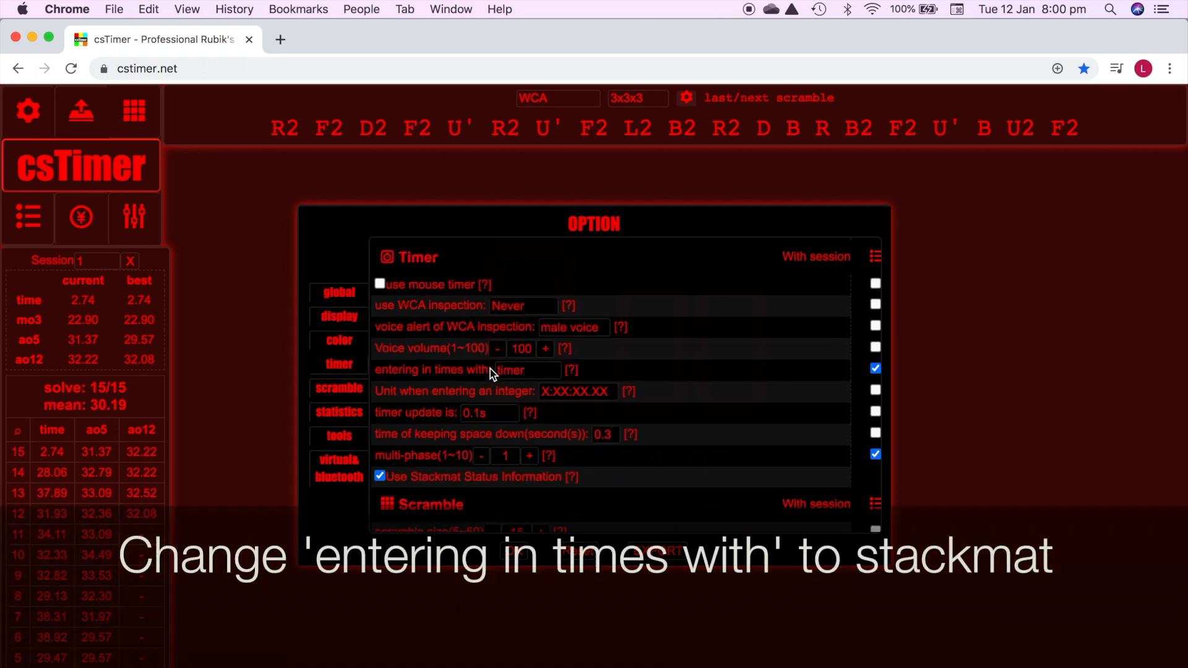
left_click(466, 370)
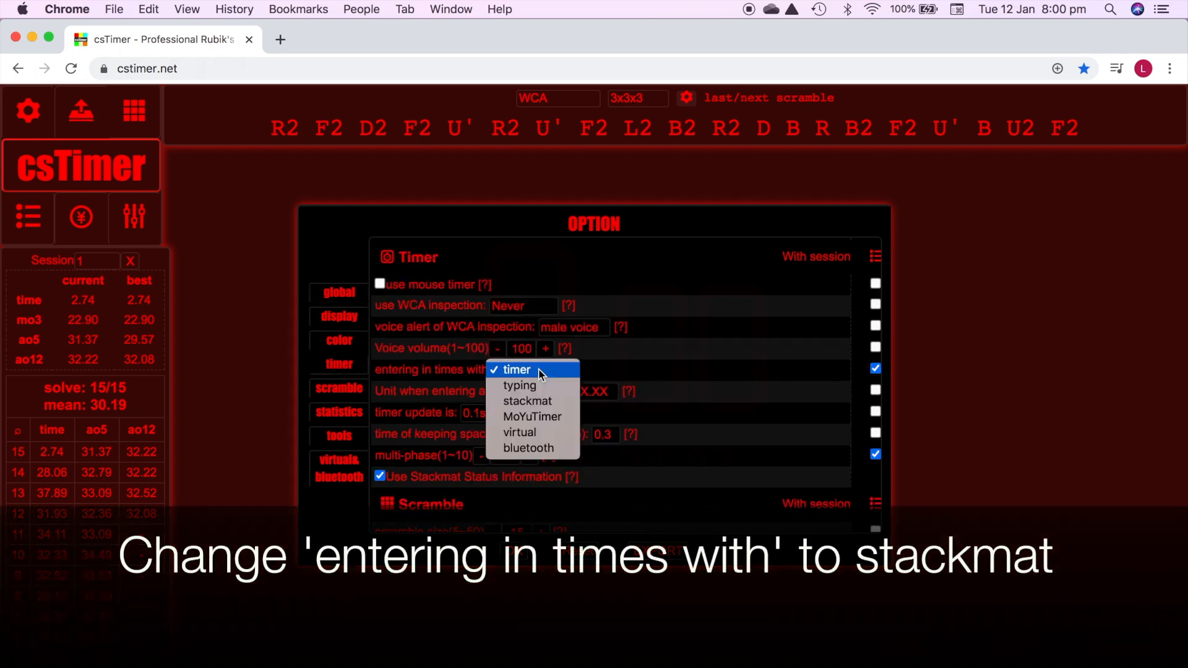
left_click(527, 401)
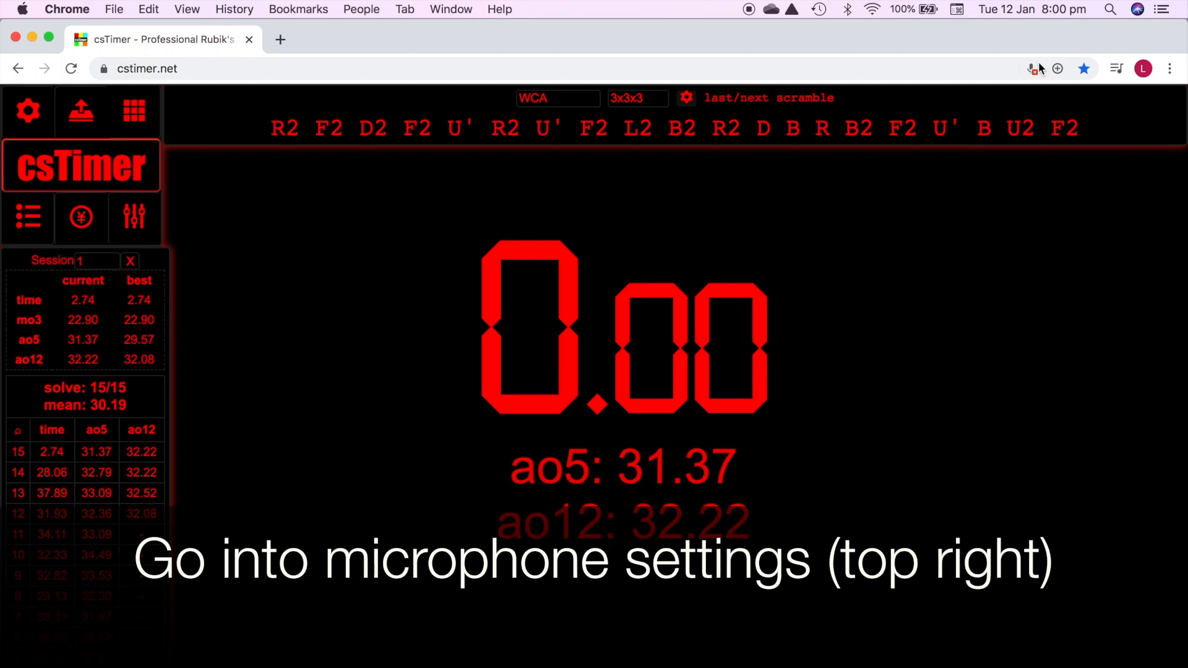
Always allow csTimer to use the microphone via the address-bar permission.
left_click(1031, 68)
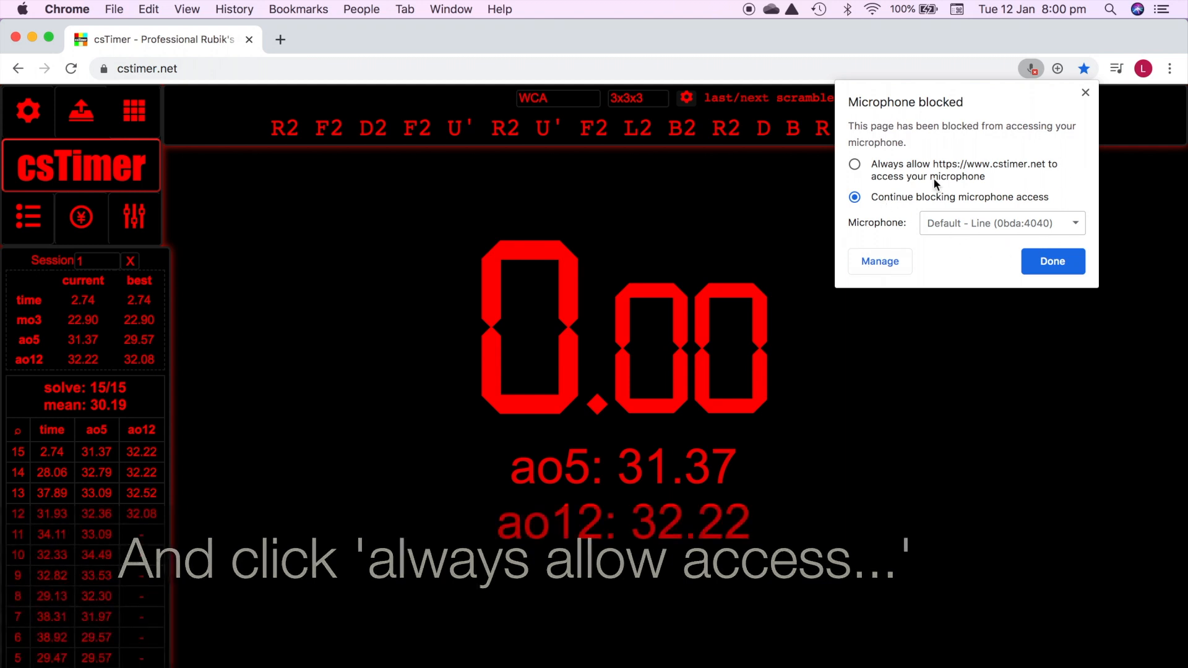
left_click(855, 165)
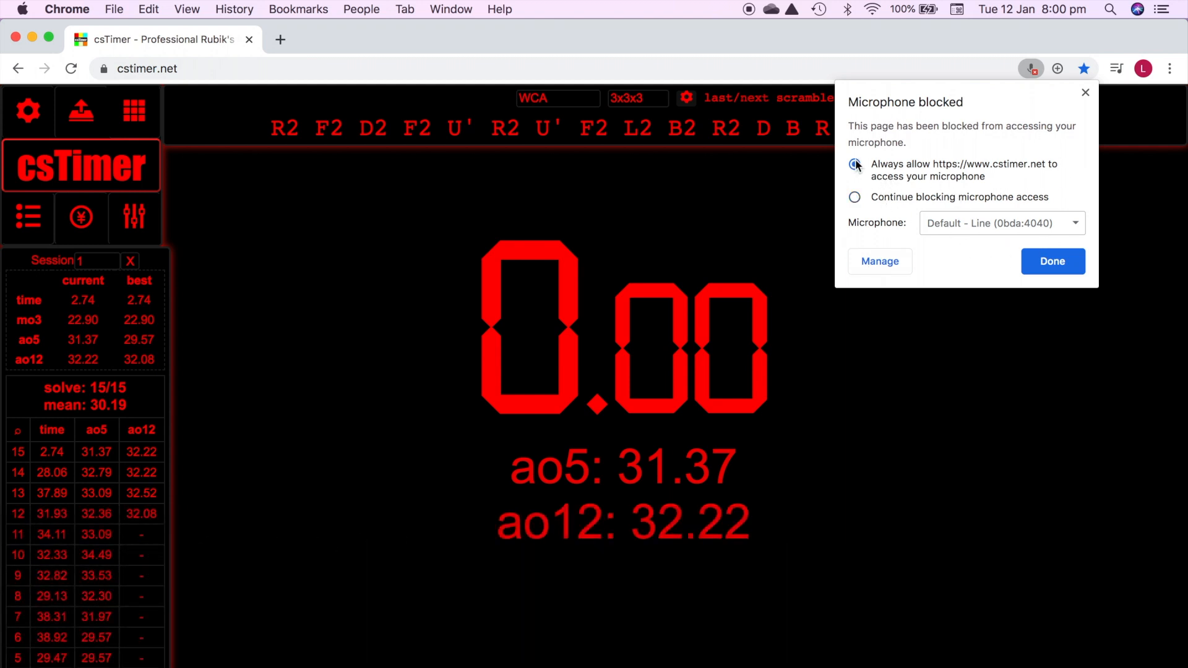
left_click(1052, 261)
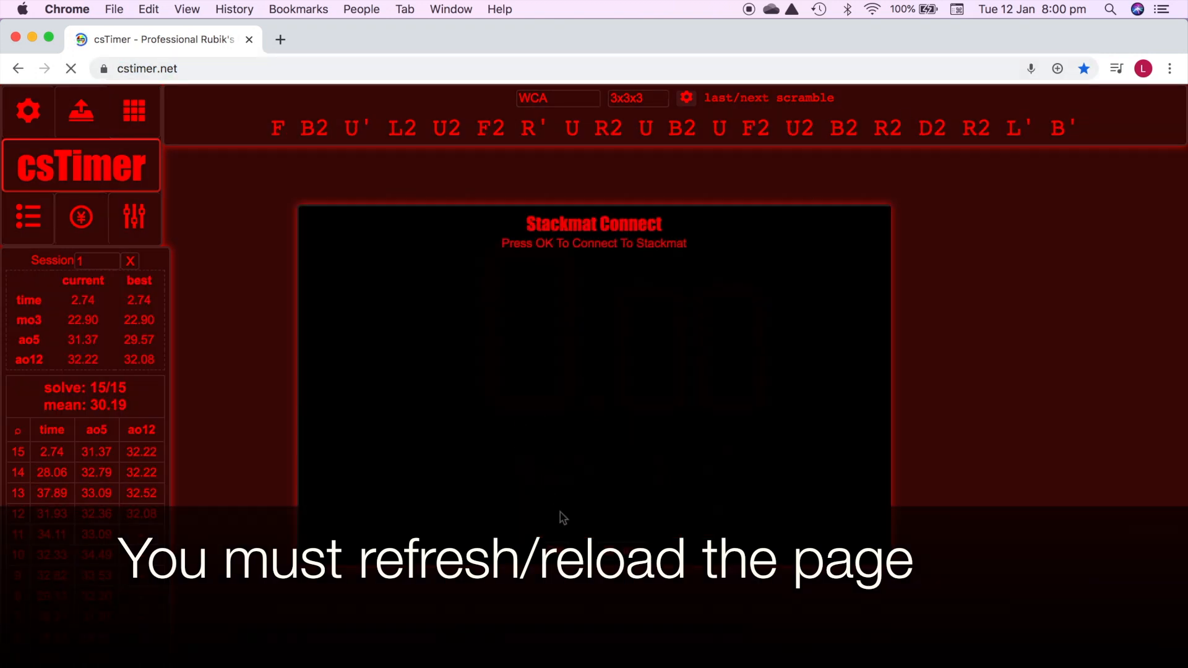
Reload the page, connect to the Stackmat timer and start it counting with the spacebar.
left_click(72, 68)
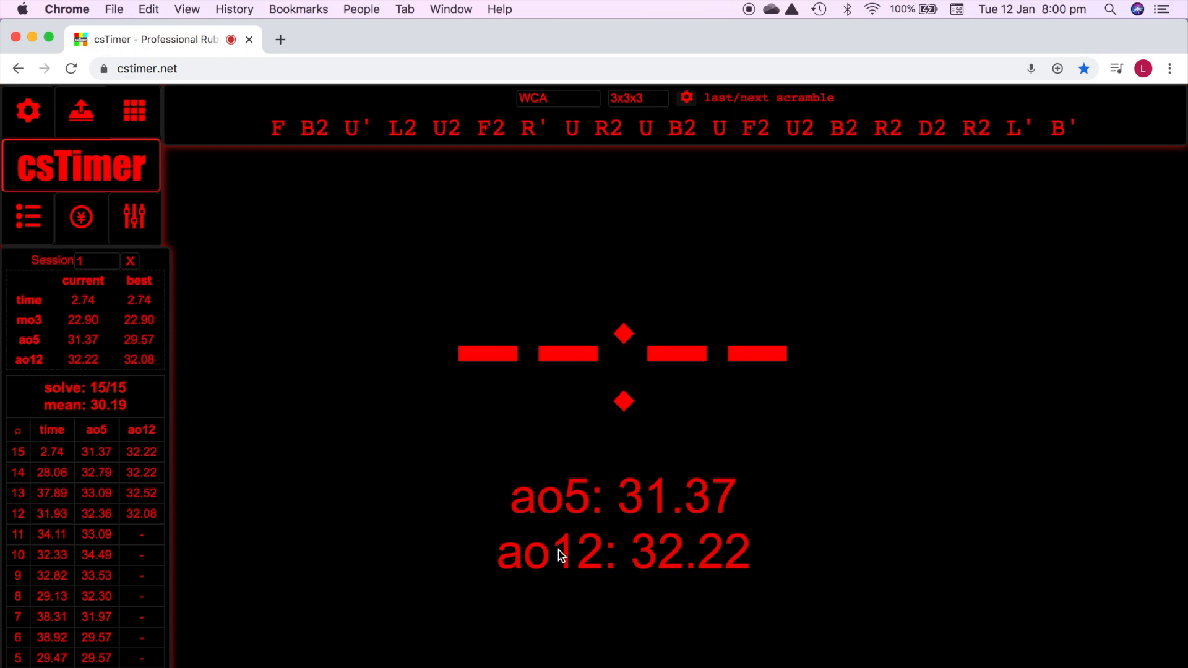
key("space")
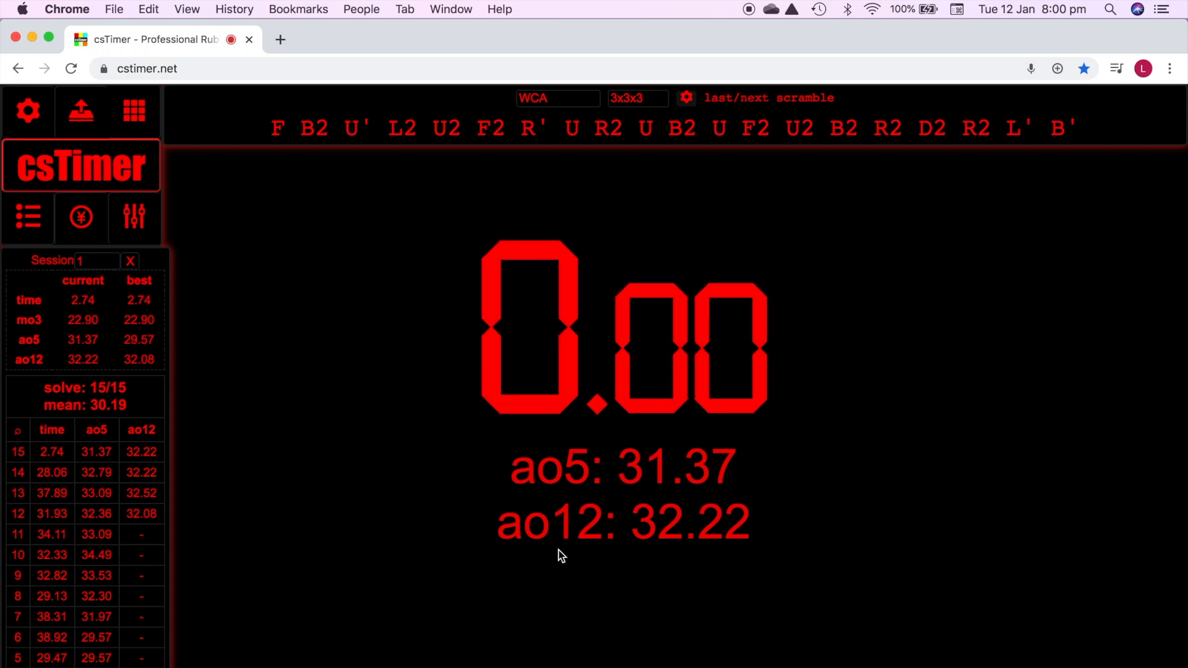
key("space")
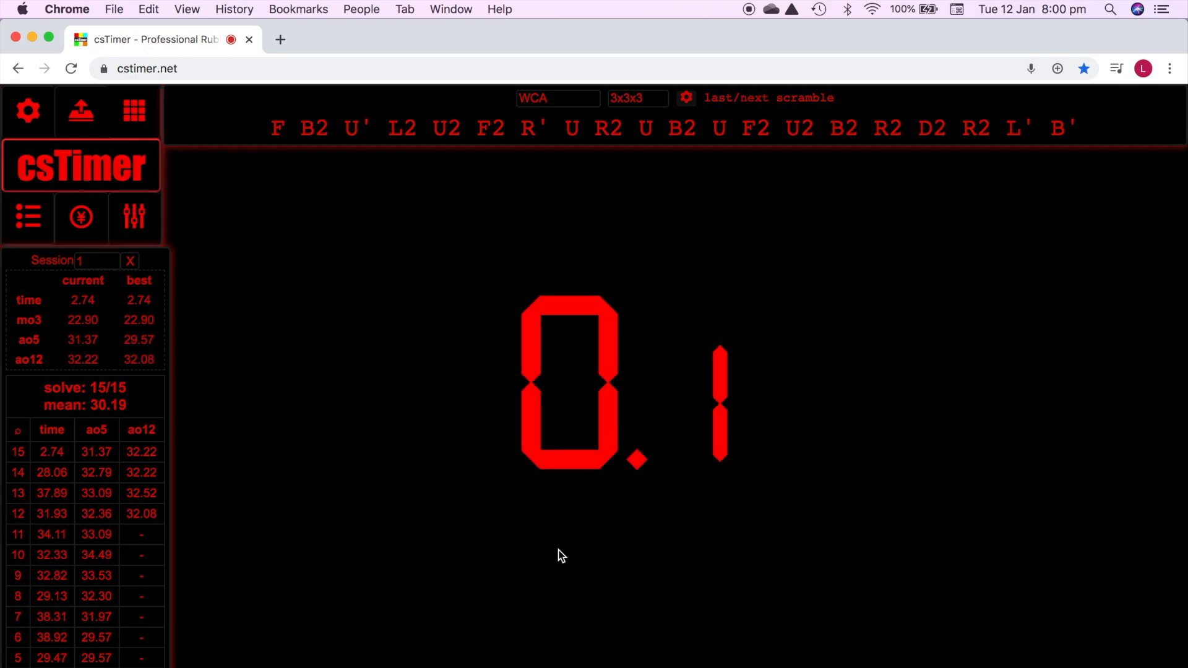